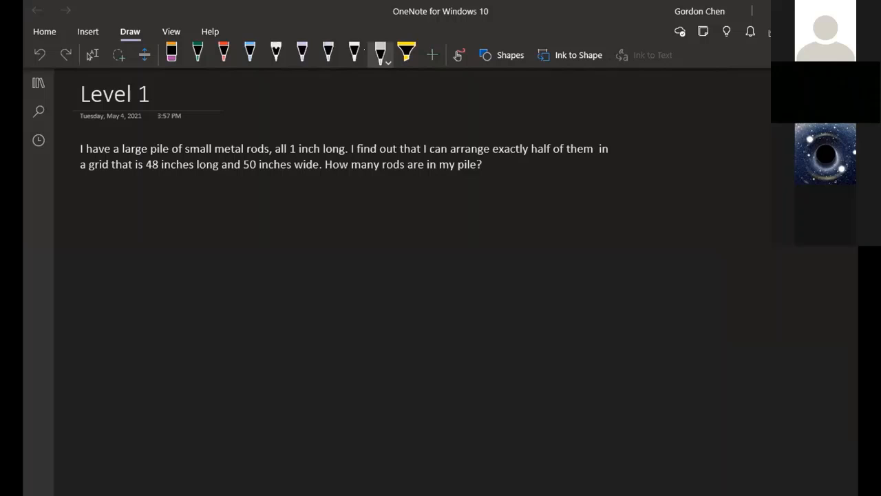
{"action": "mouse_move", "coordinate": [369, 56]}
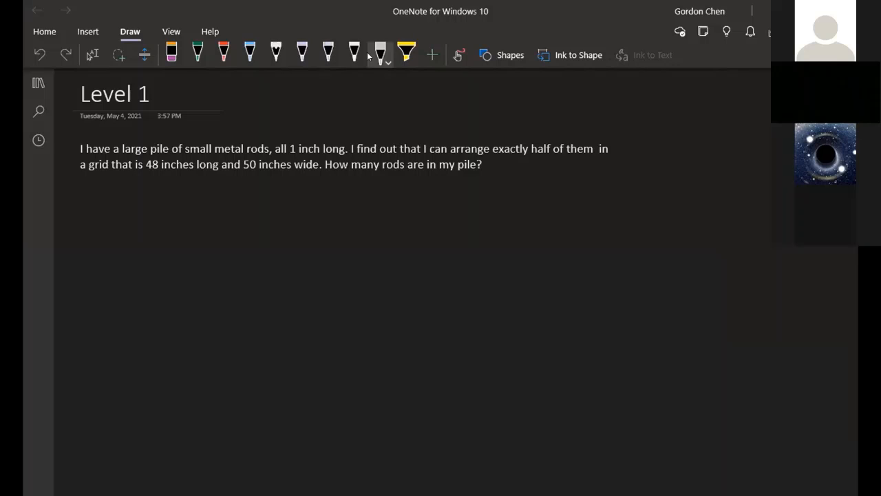
Ink the dashed top row and two long horizontal rod lines of the grid.
{"action": "left_click_drag", "start_coordinate": [512, 234], "coordinate": [571, 231]}
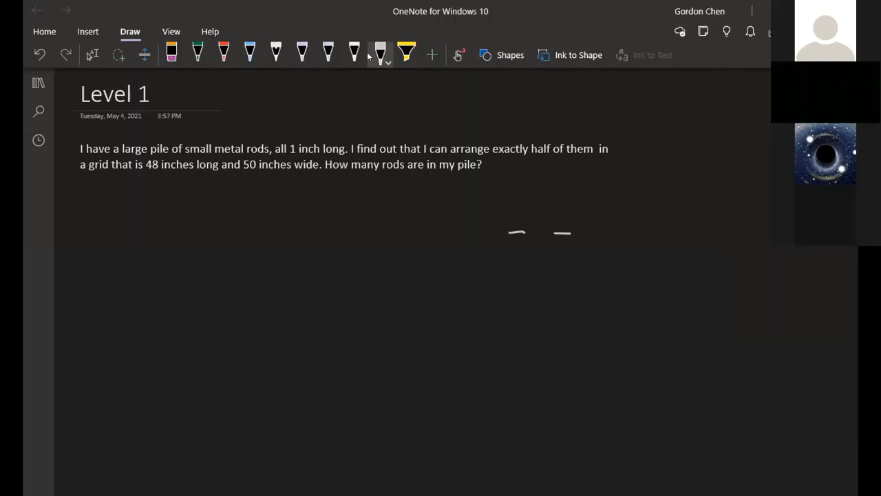
{"action": "left_click_drag", "start_coordinate": [571, 234], "coordinate": [729, 237]}
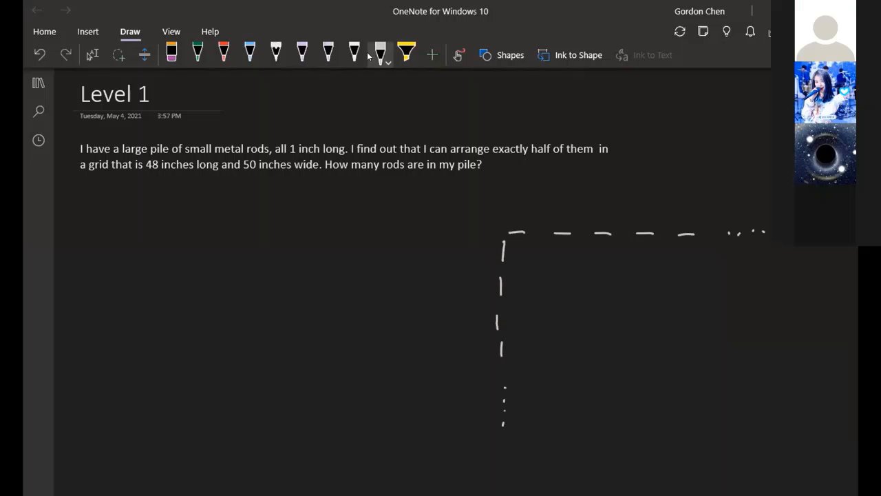
{"action": "left_click_drag", "start_coordinate": [479, 267], "coordinate": [544, 264]}
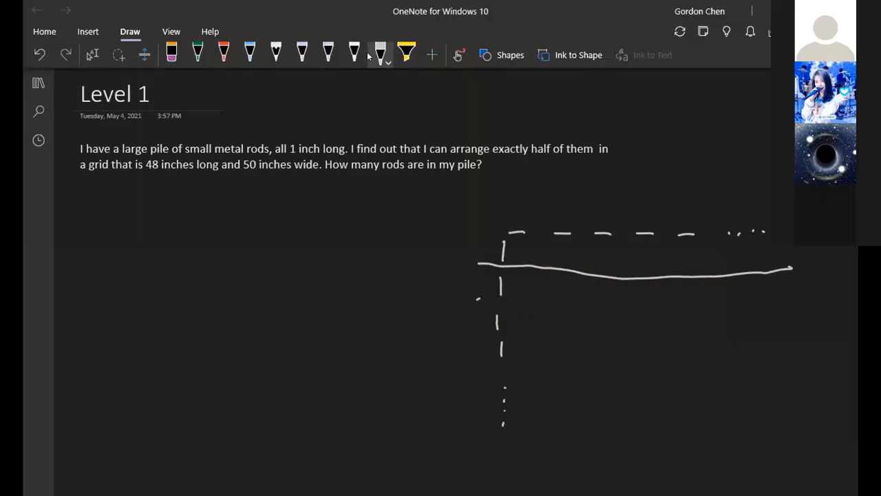
{"action": "left_click_drag", "start_coordinate": [476, 297], "coordinate": [784, 297]}
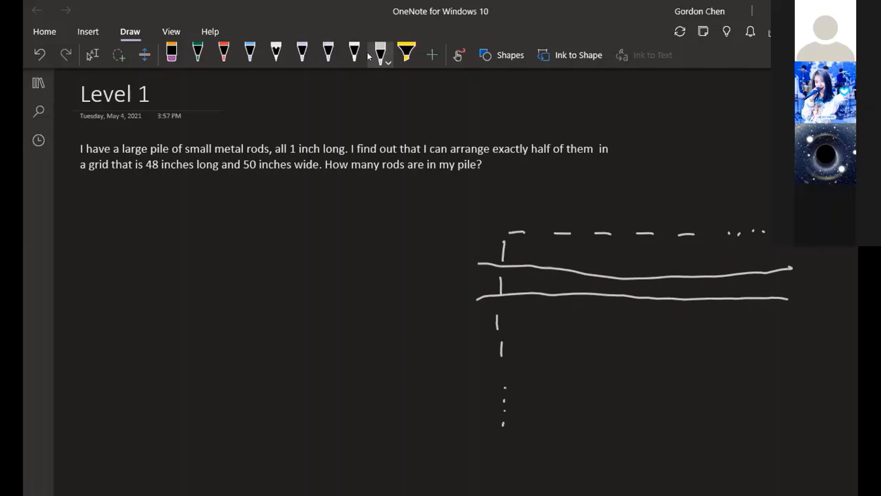
Mark junction circles along the top and label the grid 50 wide and 48 long.
{"action": "left_click_drag", "start_coordinate": [495, 254], "coordinate": [512, 241]}
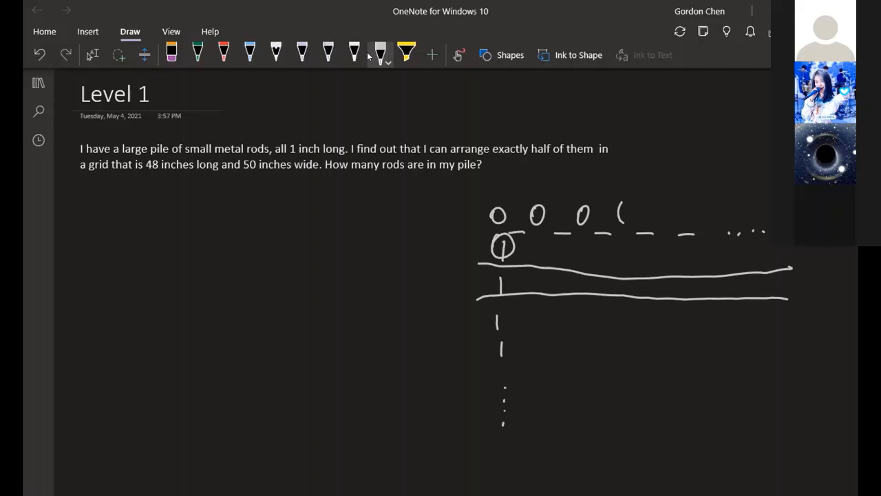
{"action": "left_click_drag", "start_coordinate": [605, 214], "coordinate": [671, 213]}
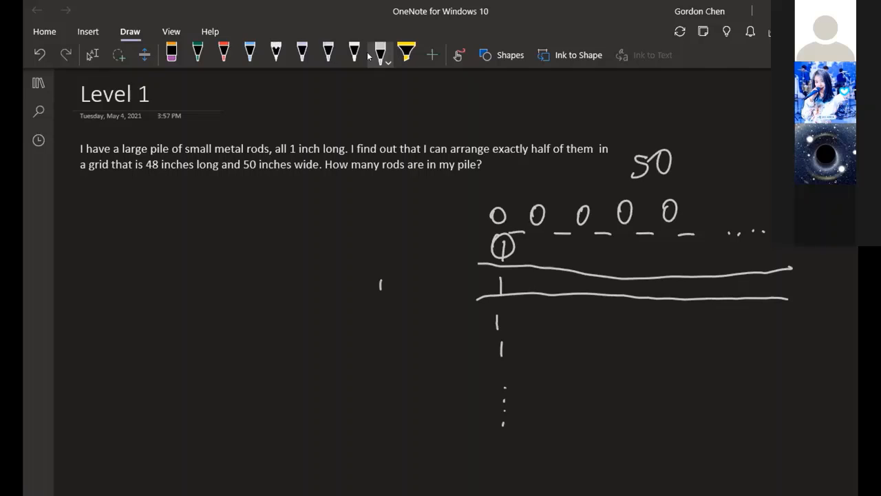
{"action": "left_click_drag", "start_coordinate": [383, 278], "coordinate": [420, 319]}
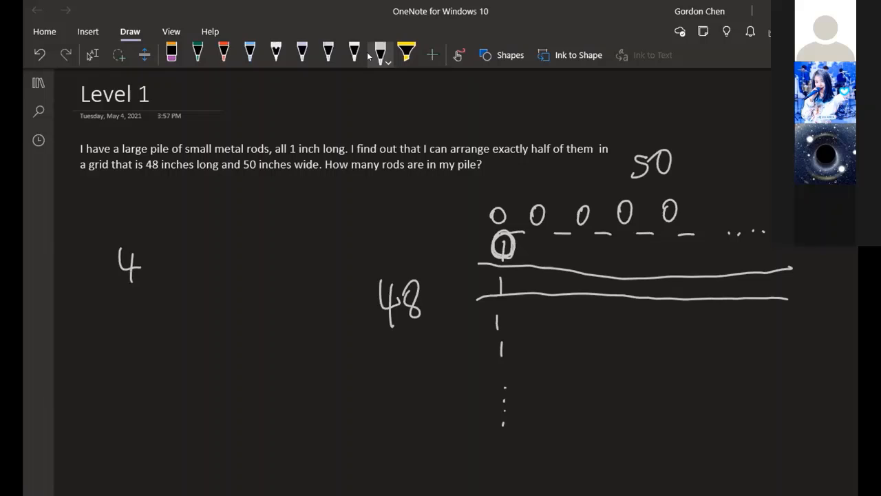
Write 48·51 + to start the rod-count expression.
{"action": "left_click_drag", "start_coordinate": [140, 248], "coordinate": [163, 275]}
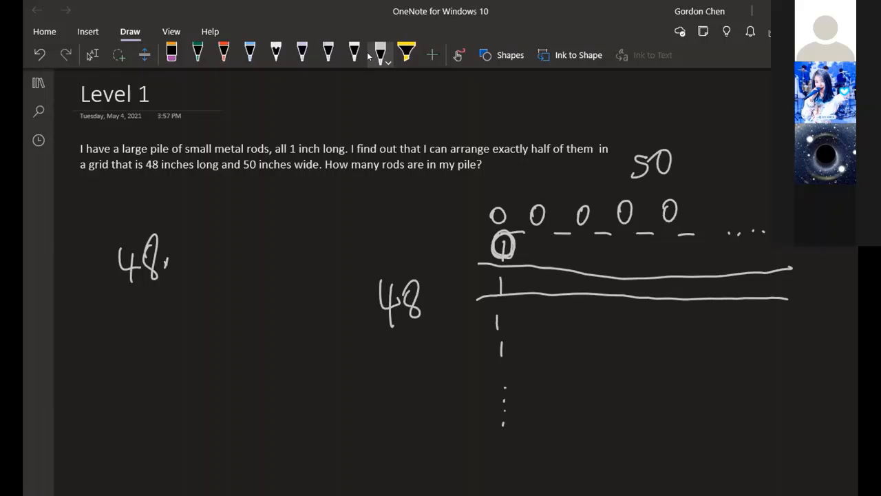
{"action": "left_click_drag", "start_coordinate": [179, 258], "coordinate": [223, 262]}
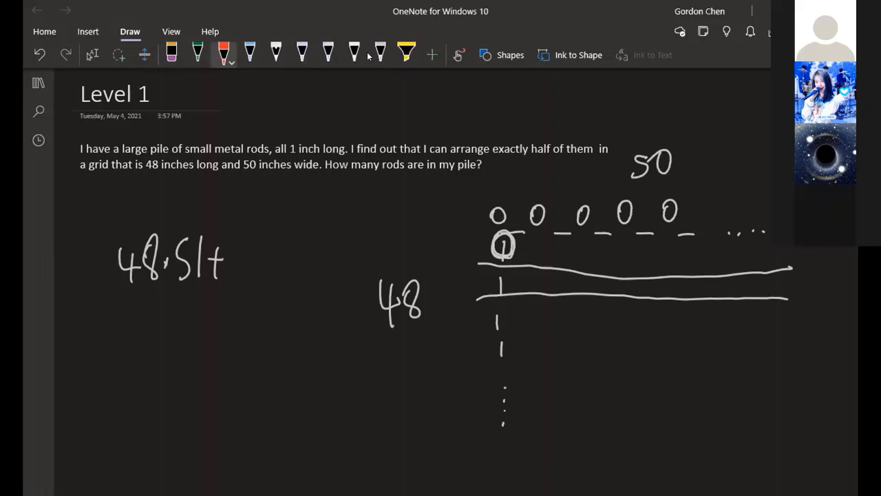
Add red junction zeros down the left column, the 49·50 term, and wrap the sum as 2(…).
{"action": "left_click_drag", "start_coordinate": [495, 217], "coordinate": [488, 289]}
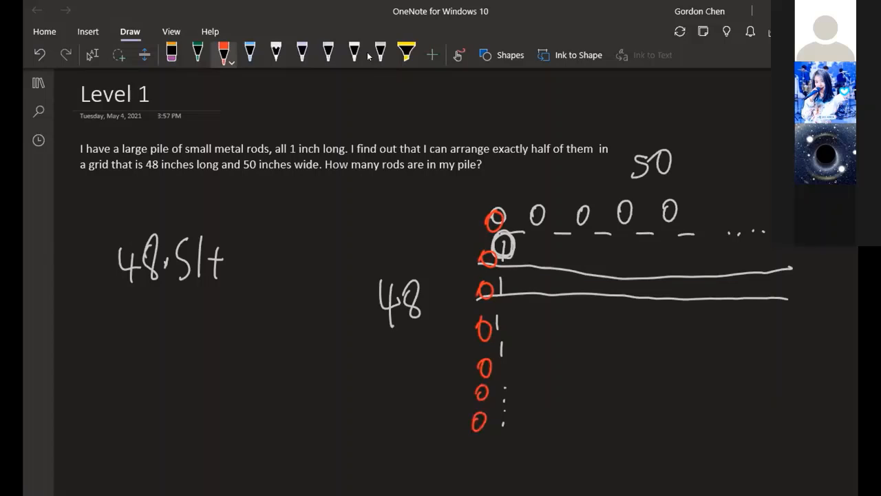
{"action": "left_click_drag", "start_coordinate": [237, 248], "coordinate": [245, 269]}
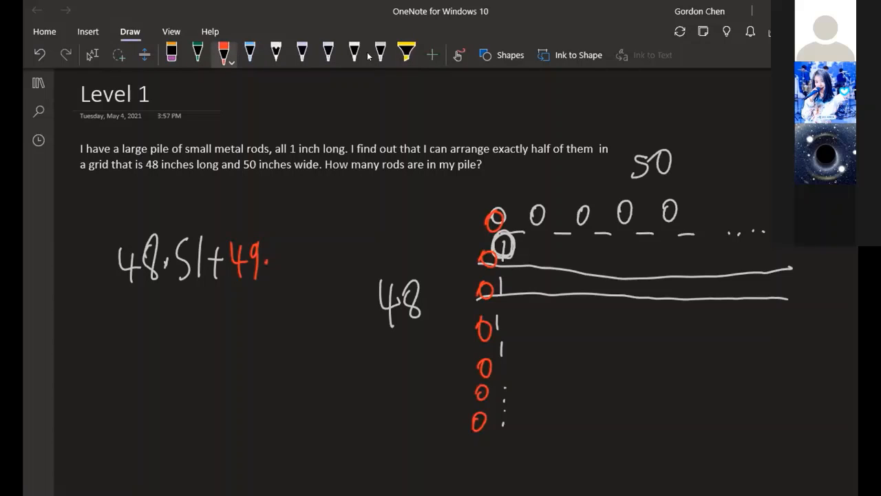
{"action": "left_click_drag", "start_coordinate": [275, 258], "coordinate": [303, 269]}
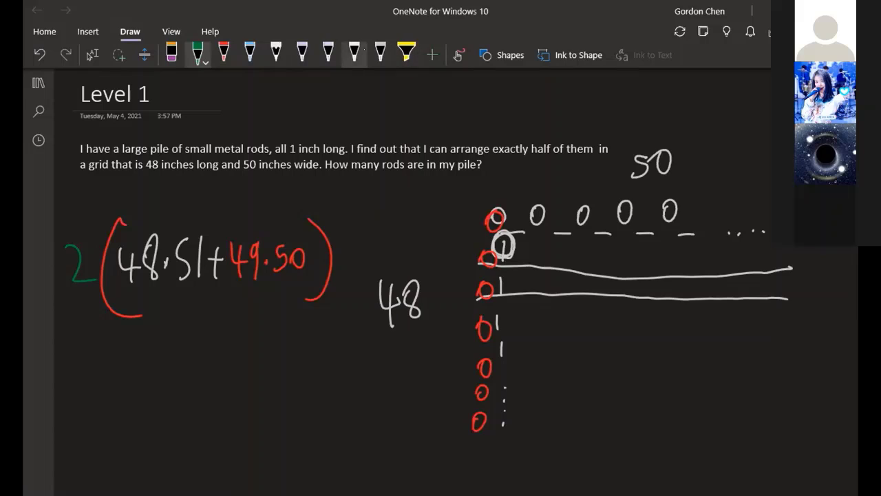
Switch to the white pen and write the total 9796 below the expression.
{"action": "left_click", "coordinate": [380, 55]}
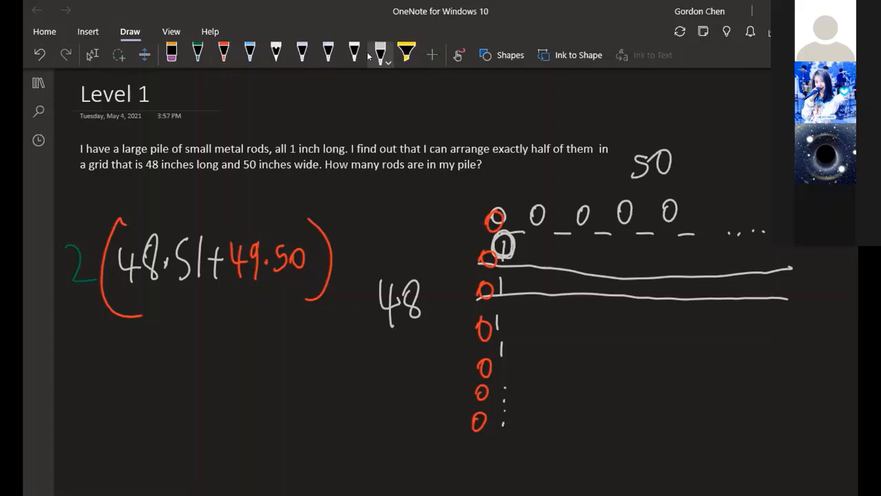
{"action": "left_click_drag", "start_coordinate": [168, 330], "coordinate": [206, 358]}
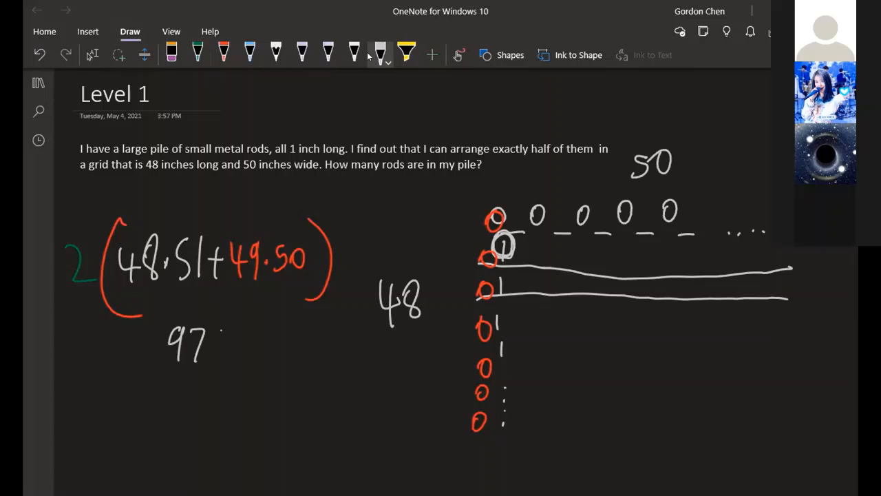
{"action": "left_click_drag", "start_coordinate": [213, 341], "coordinate": [241, 351]}
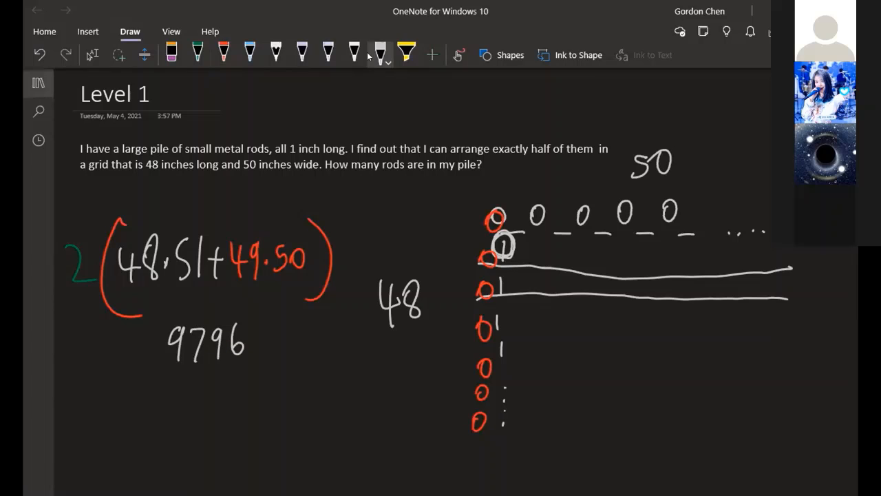
{"action": "left_click", "coordinate": [37, 10]}
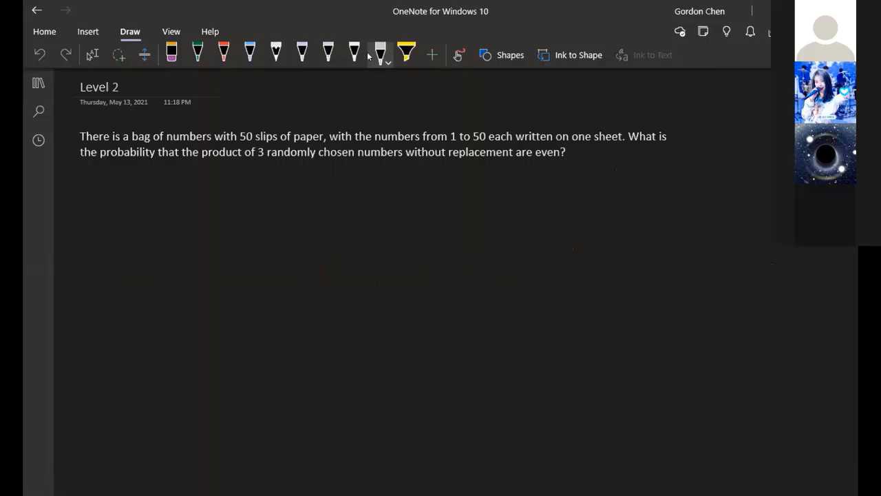
Note odd above even and write the numerator 25·24·23 over a fraction bar.
{"action": "left_click_drag", "start_coordinate": [534, 167], "coordinate": [570, 168]}
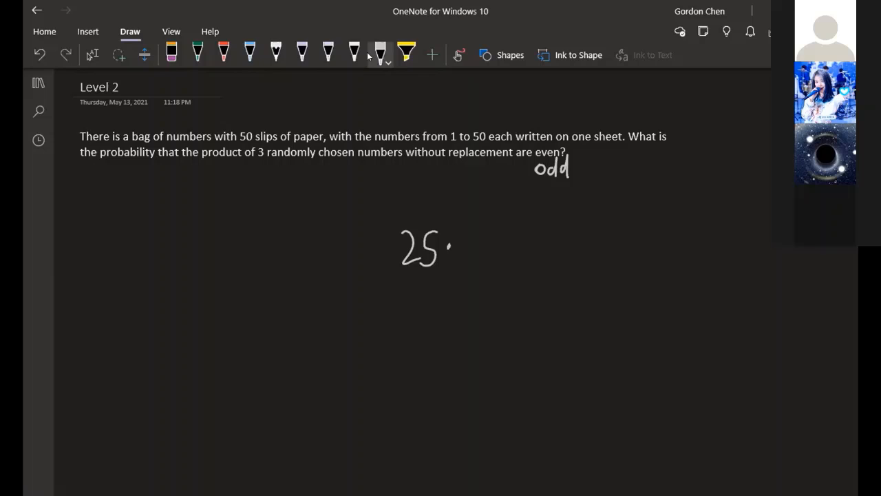
{"action": "left_click_drag", "start_coordinate": [454, 245], "coordinate": [502, 248]}
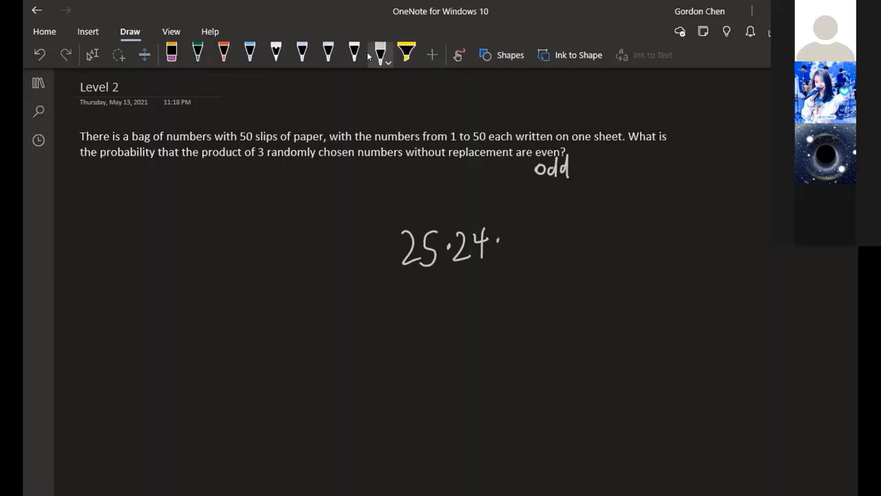
{"action": "left_click_drag", "start_coordinate": [503, 247], "coordinate": [557, 268]}
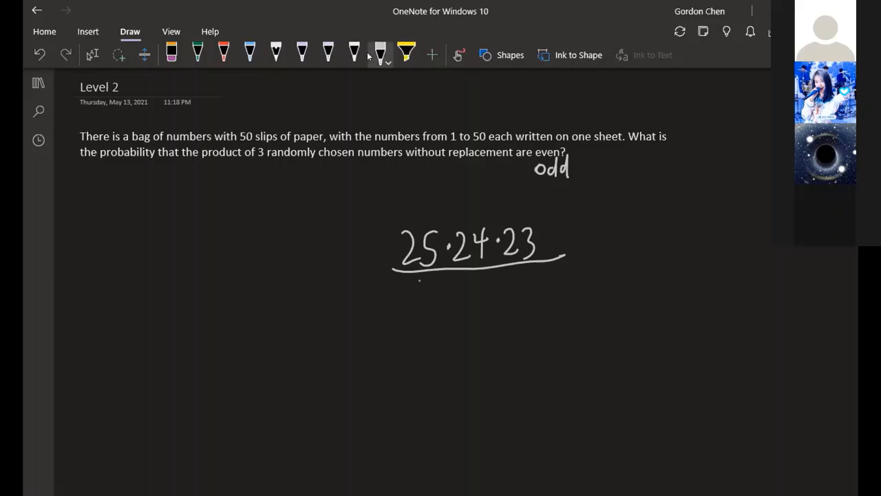
Write the denominator 50·49·48 and put 1 − in front of the fraction.
{"action": "left_click_drag", "start_coordinate": [402, 303], "coordinate": [475, 291]}
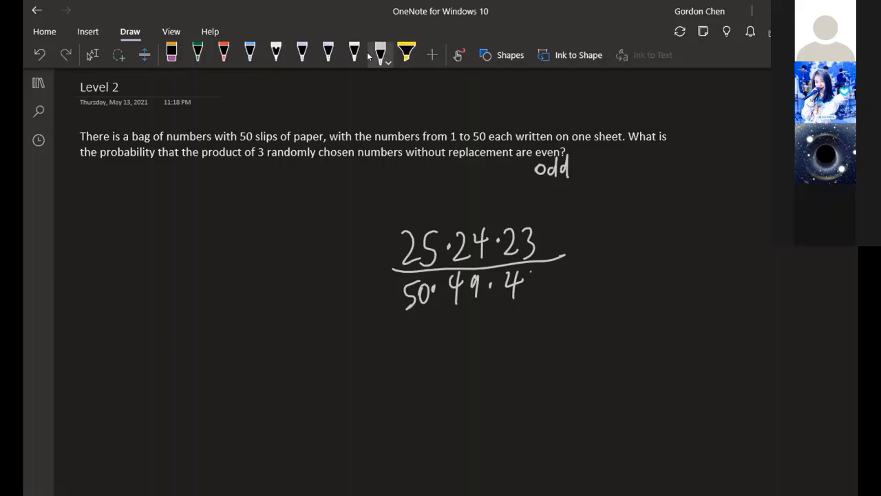
{"action": "left_click_drag", "start_coordinate": [523, 275], "coordinate": [537, 296]}
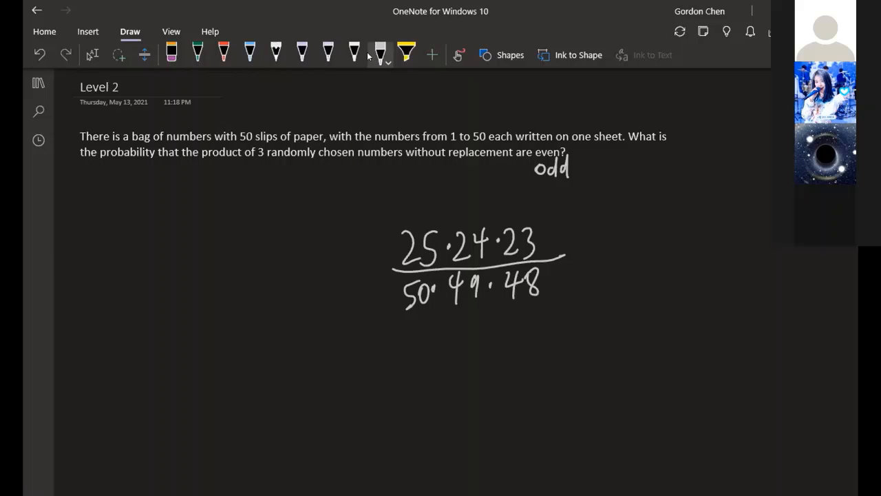
{"action": "left_click_drag", "start_coordinate": [343, 245], "coordinate": [371, 268]}
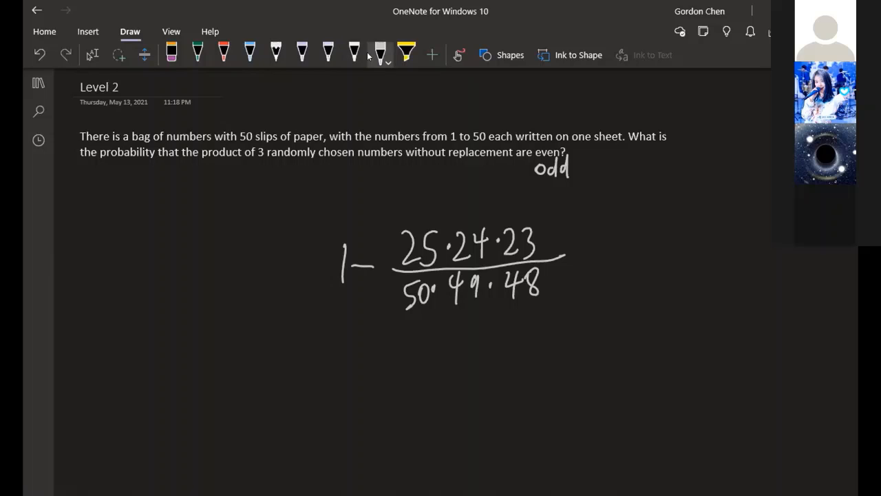
Write the second line = 1 − ½·½·23/49.
{"action": "left_click_drag", "start_coordinate": [289, 330], "coordinate": [320, 344]}
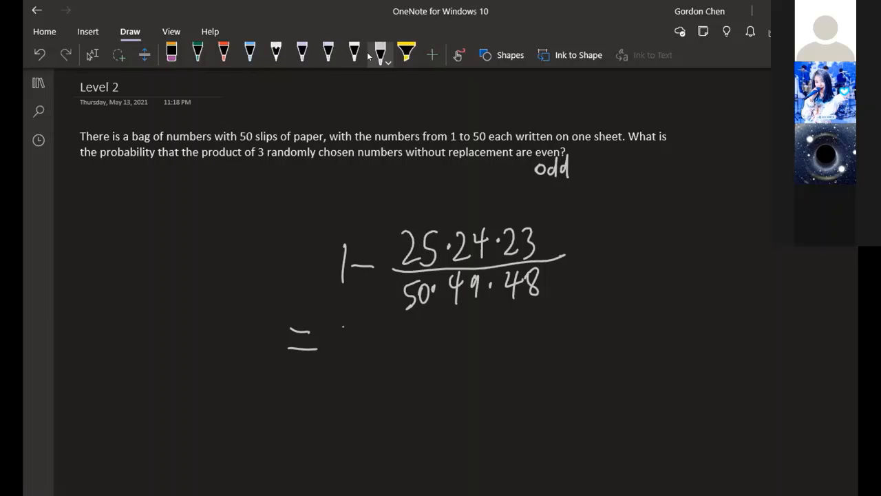
{"action": "left_click_drag", "start_coordinate": [337, 323], "coordinate": [434, 351]}
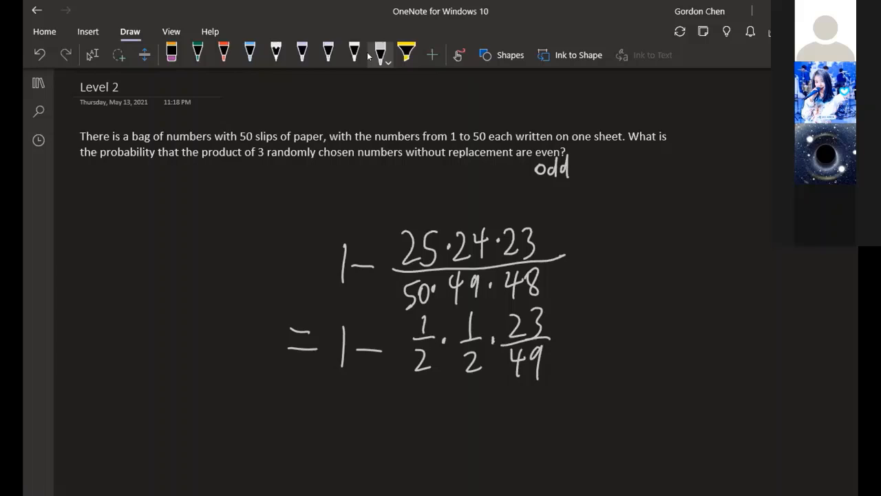
Write the third line = 1 − 23/196 = 173/196.
{"action": "left_click_drag", "start_coordinate": [282, 404], "coordinate": [317, 402]}
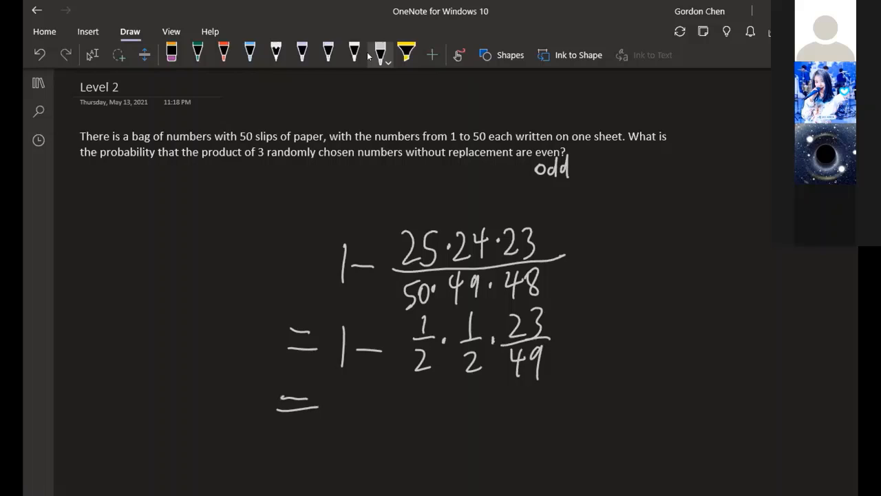
{"action": "left_click_drag", "start_coordinate": [351, 399], "coordinate": [386, 420]}
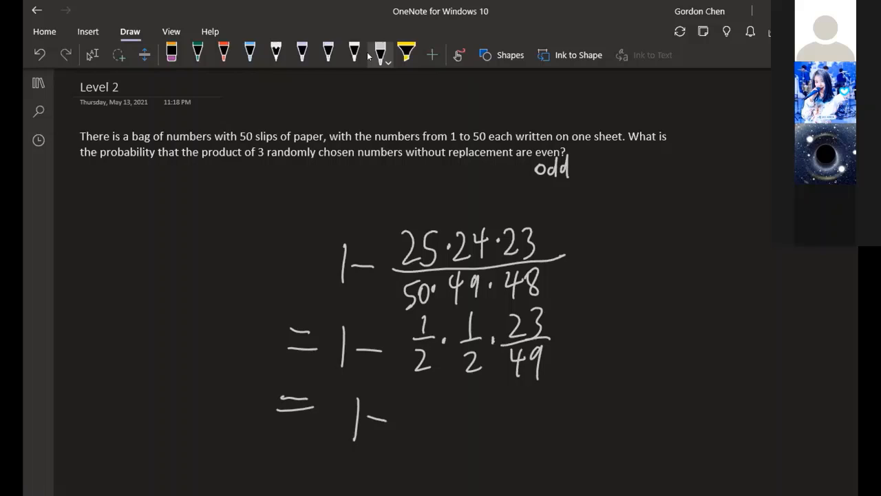
{"action": "left_click_drag", "start_coordinate": [413, 406], "coordinate": [448, 440]}
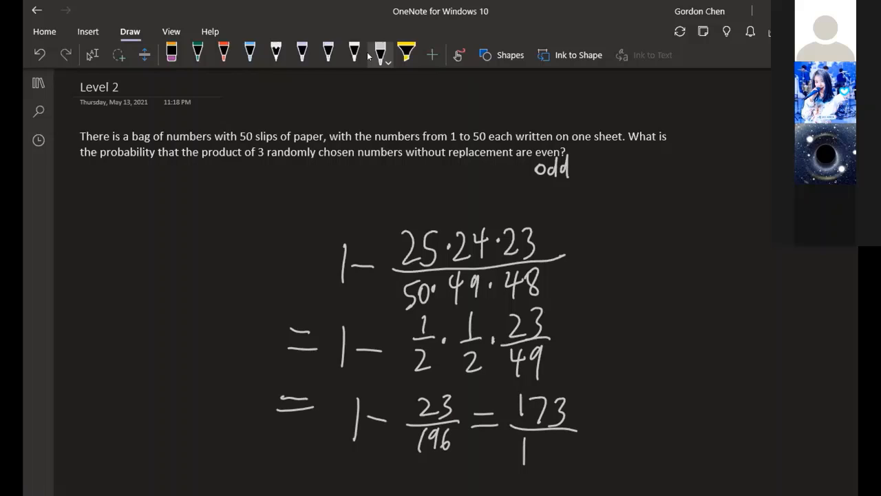
{"action": "type", "text": "96"}
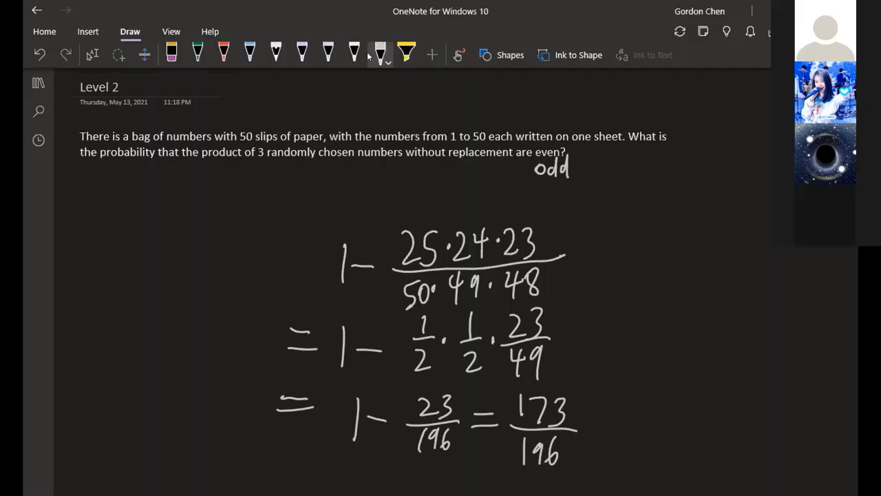